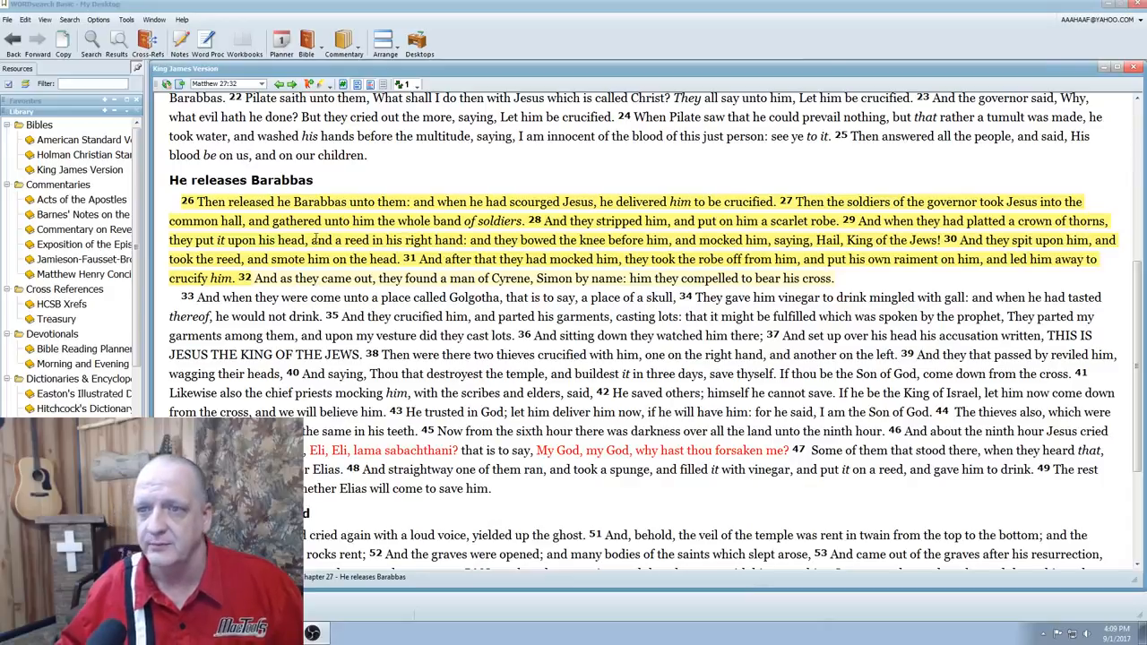
pyautogui.moveTo(349, 258)
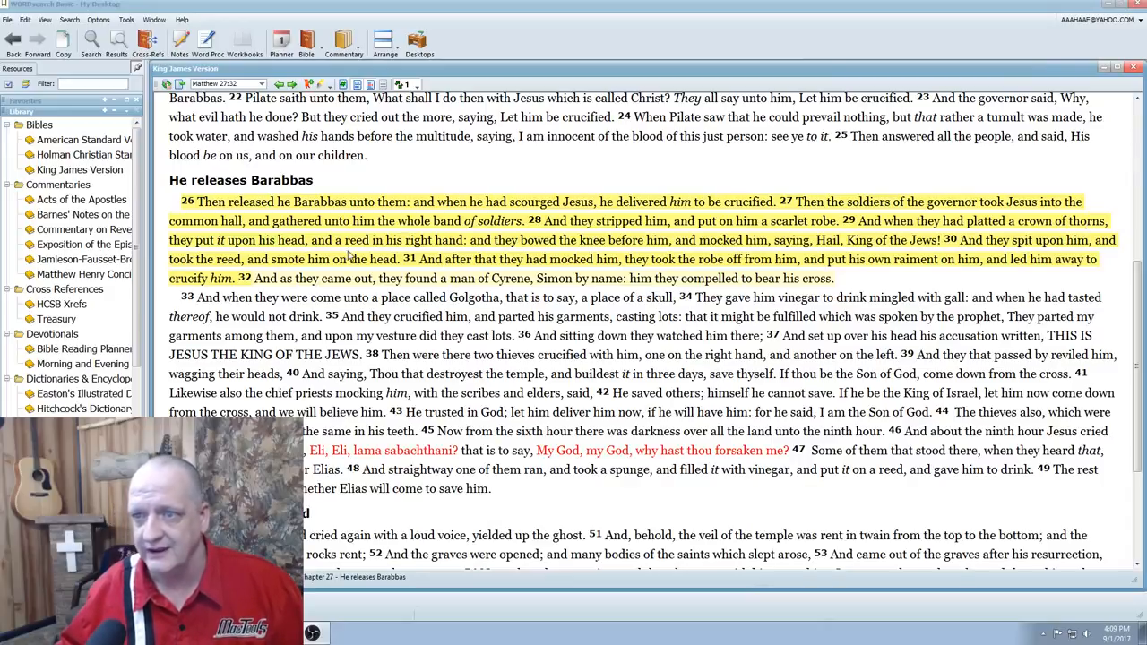